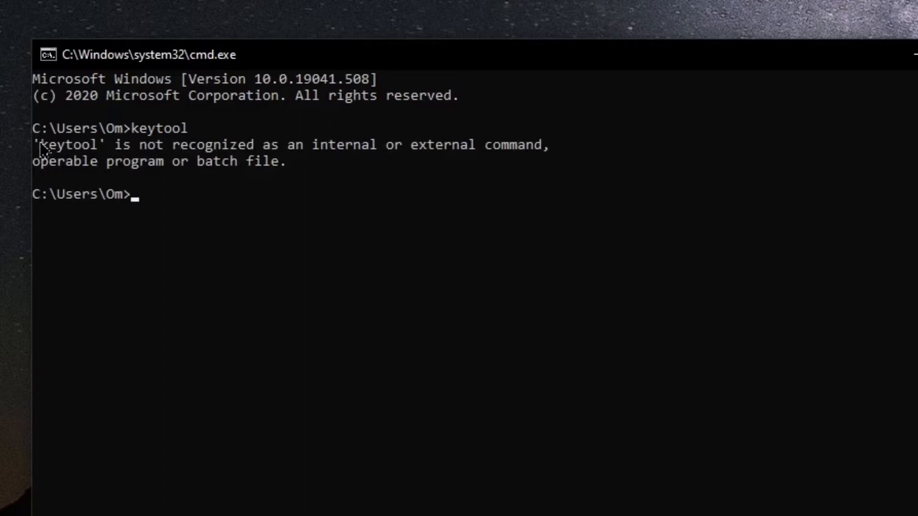
- Launch cmd from the Run dialog and run keytool, which reports 'not recognized'
key(win+r)
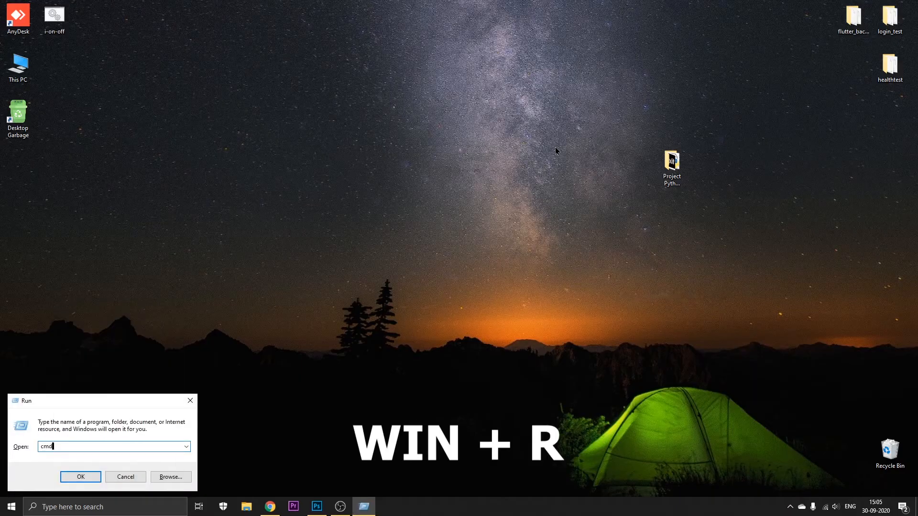
click(80, 476)
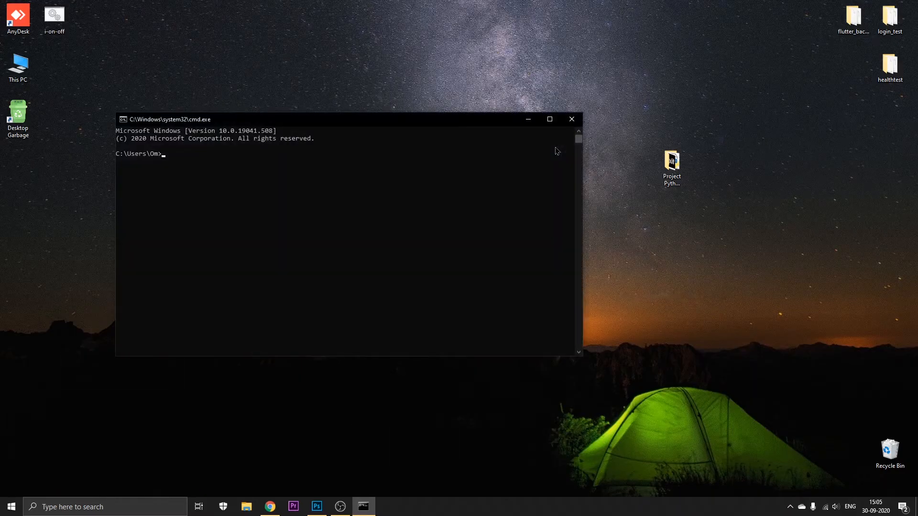
text(keytool)
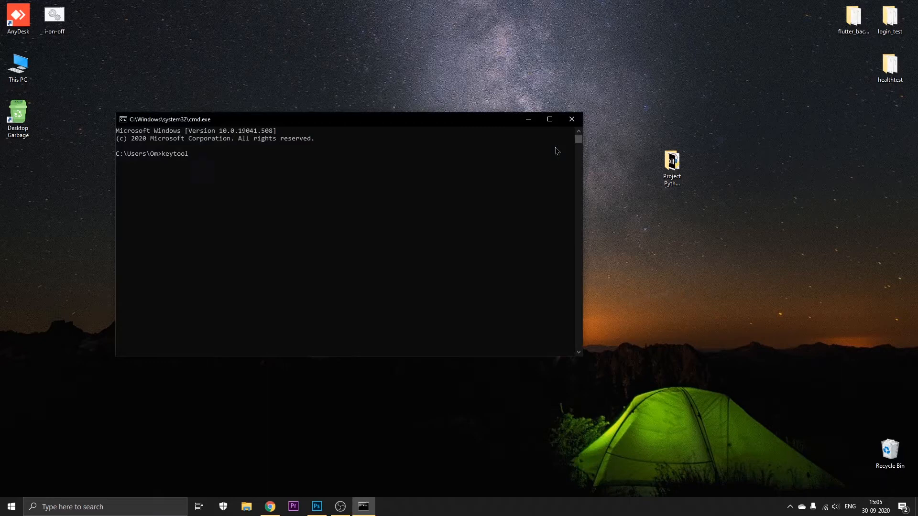
key(Return)
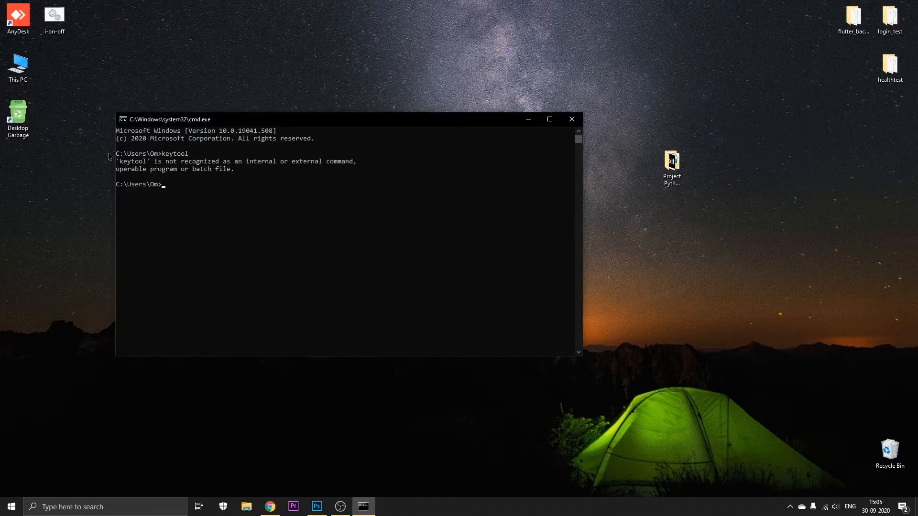
click(206, 199)
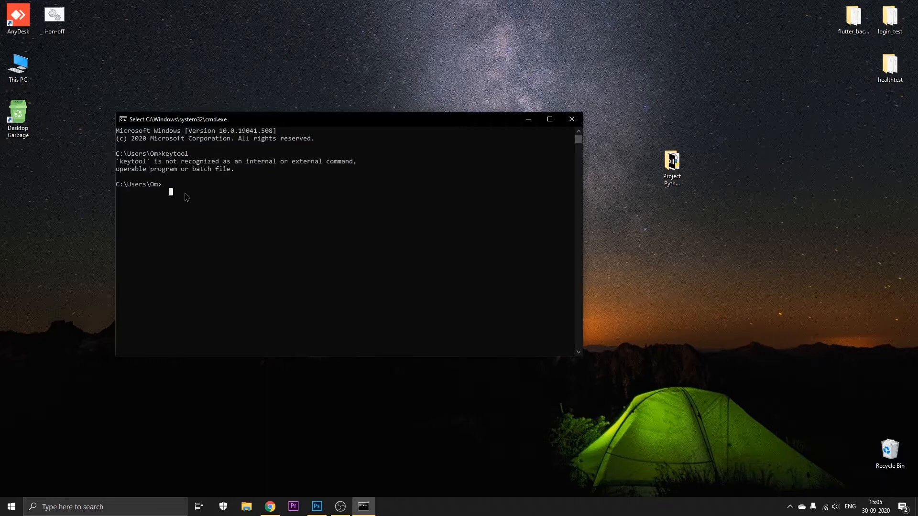
mouse_move(227, 197)
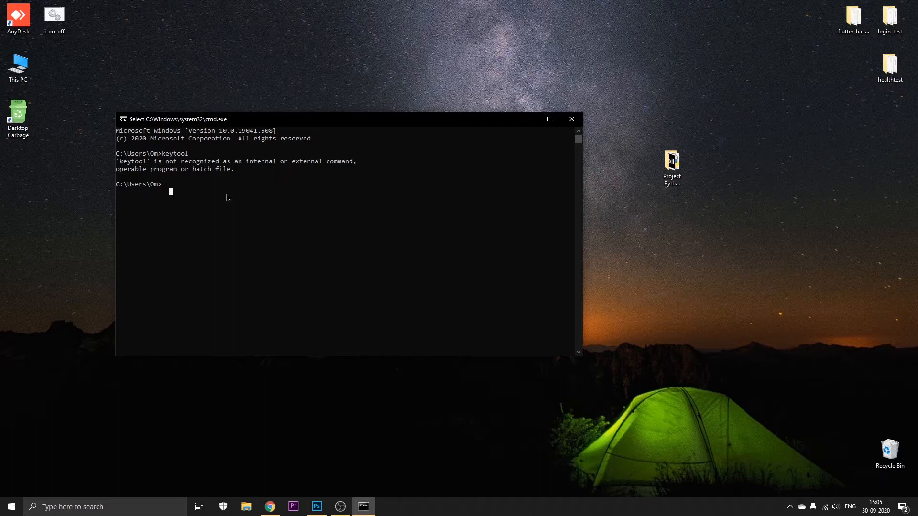
- Run flutter doctor -v and copy the Android Studio jre\bin path from the Java binary line
text(flutter doctor -v)
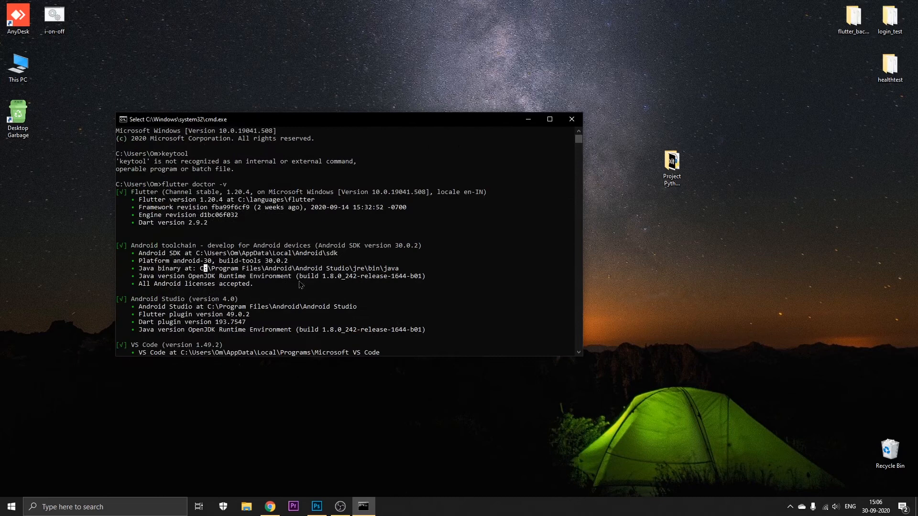
mouse_move(231, 235)
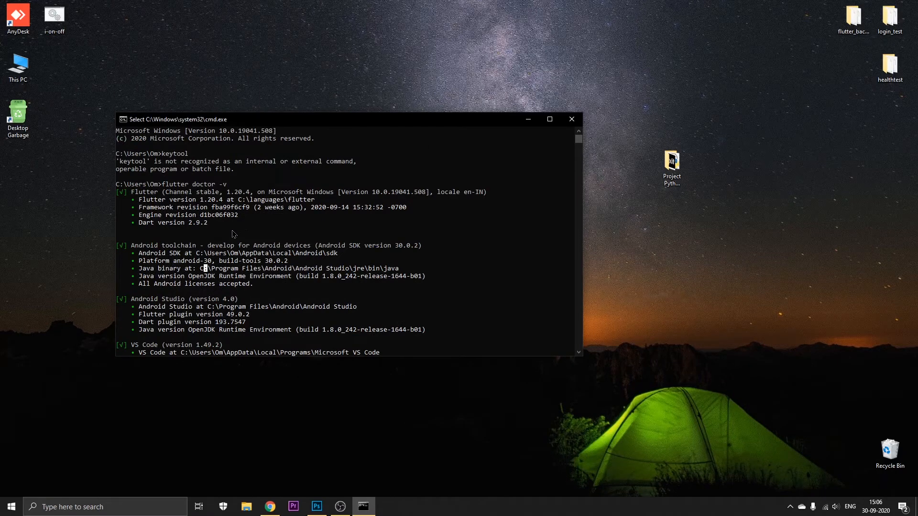
double_click(164, 245)
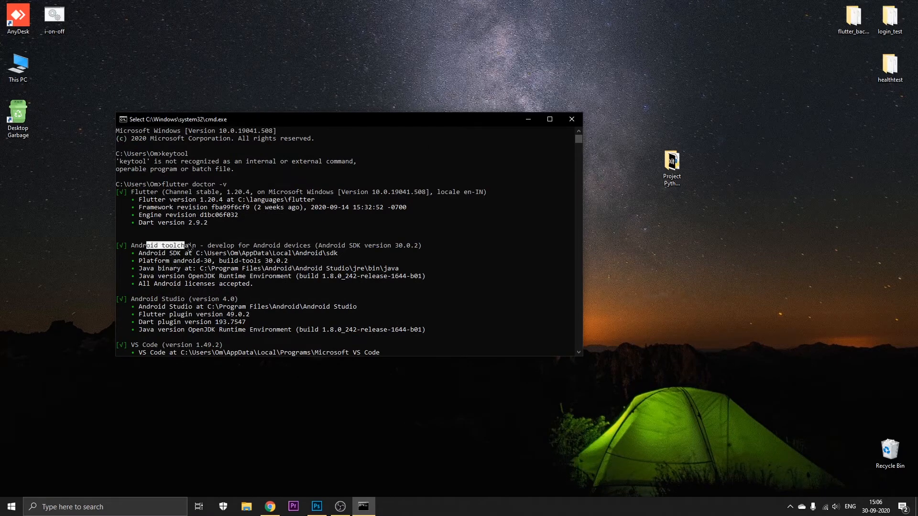
scroll(down, 3)
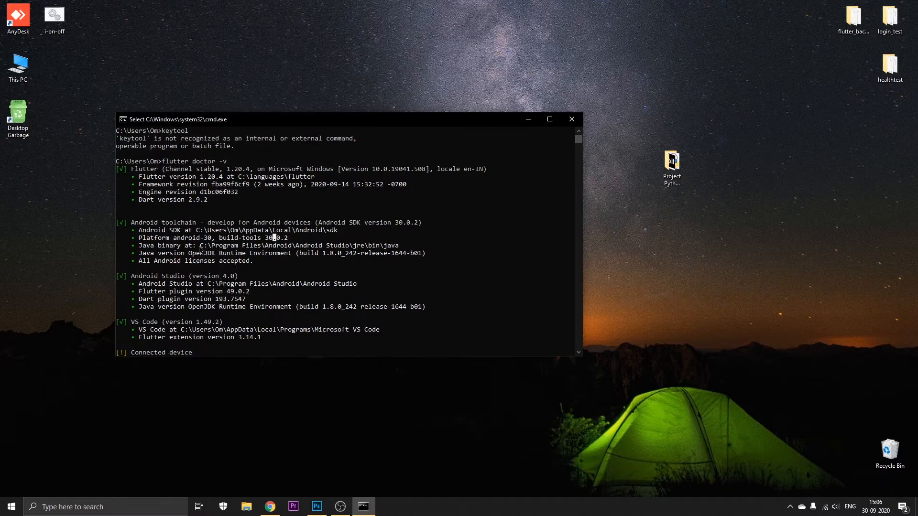
double_click(160, 230)
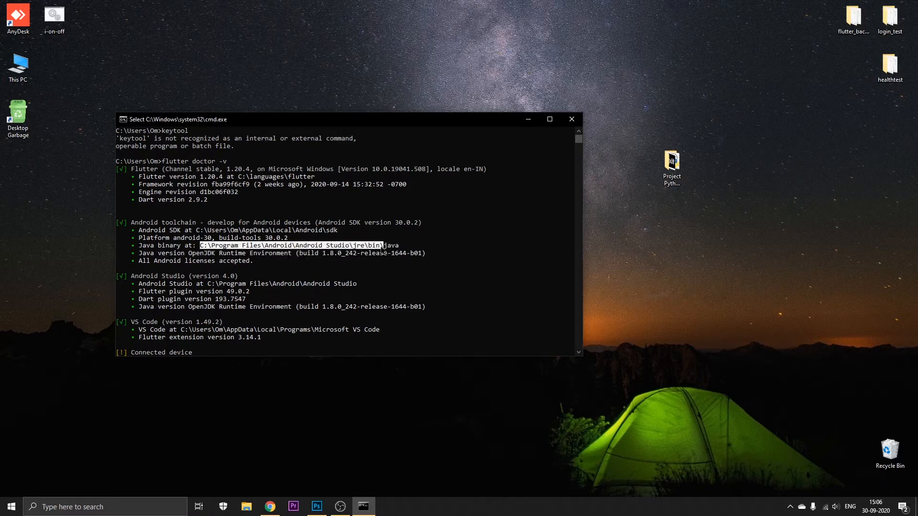
click(325, 296)
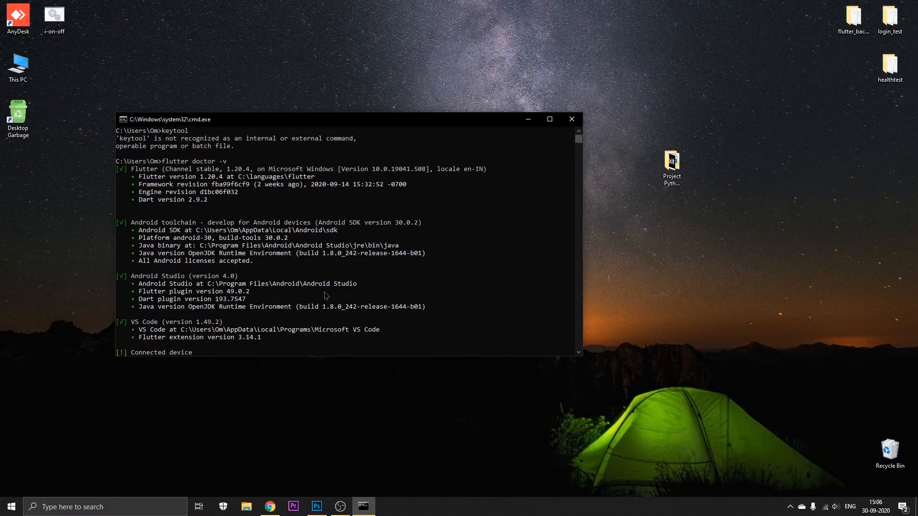
text(env)
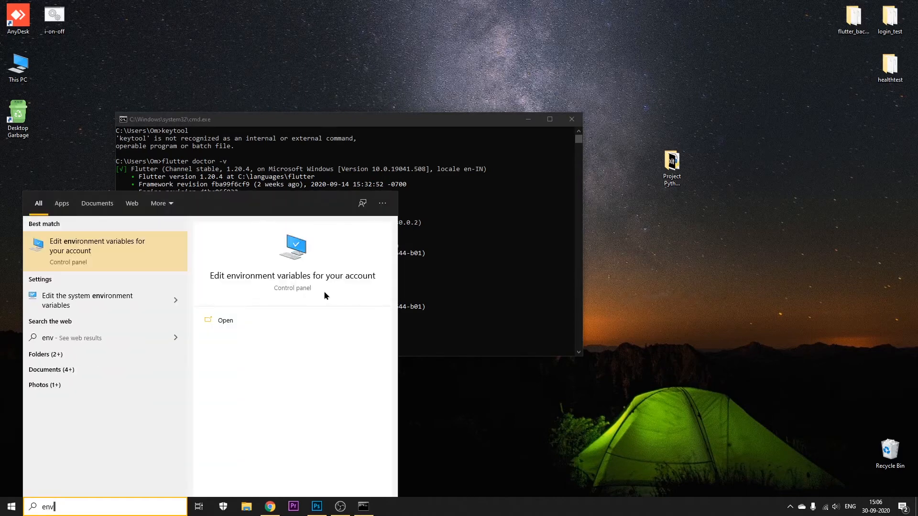
- Append 'C:\Program Files\Android\Android Studio\jre\bin\' to the user Path variable and confirm
click(225, 320)
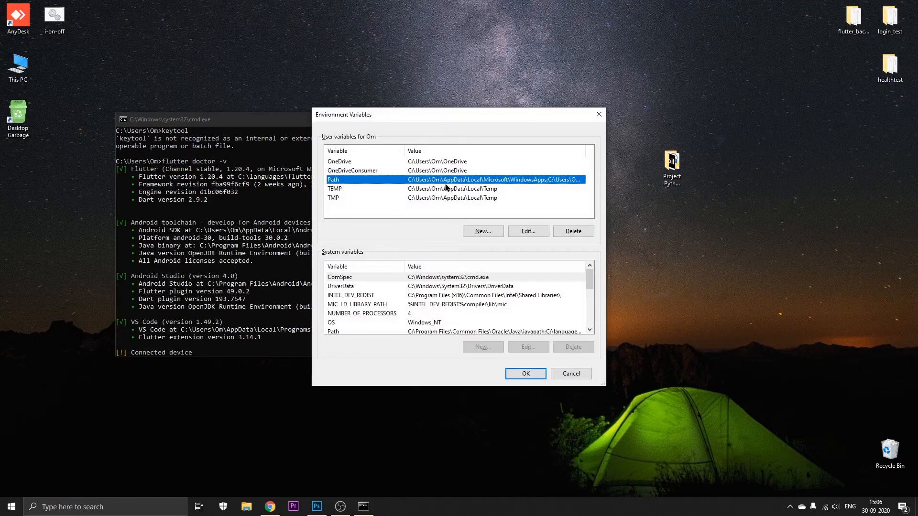
click(526, 231)
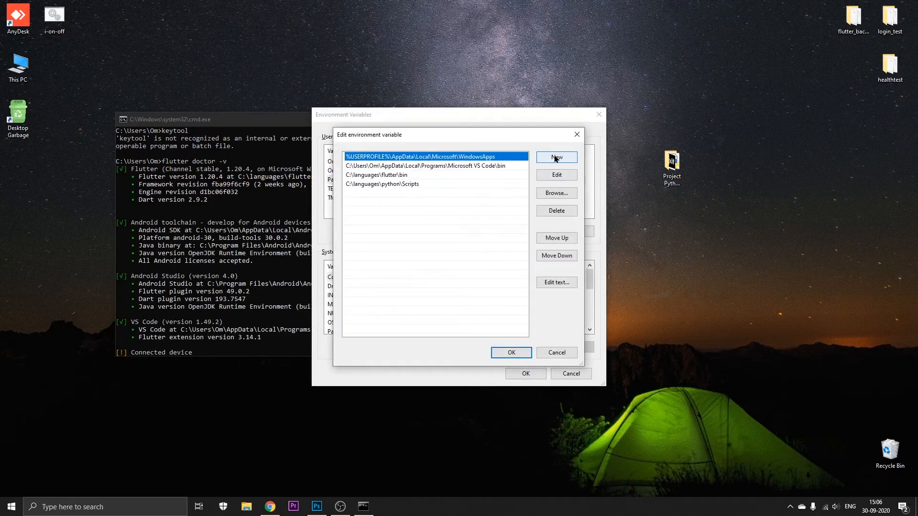
click(555, 156)
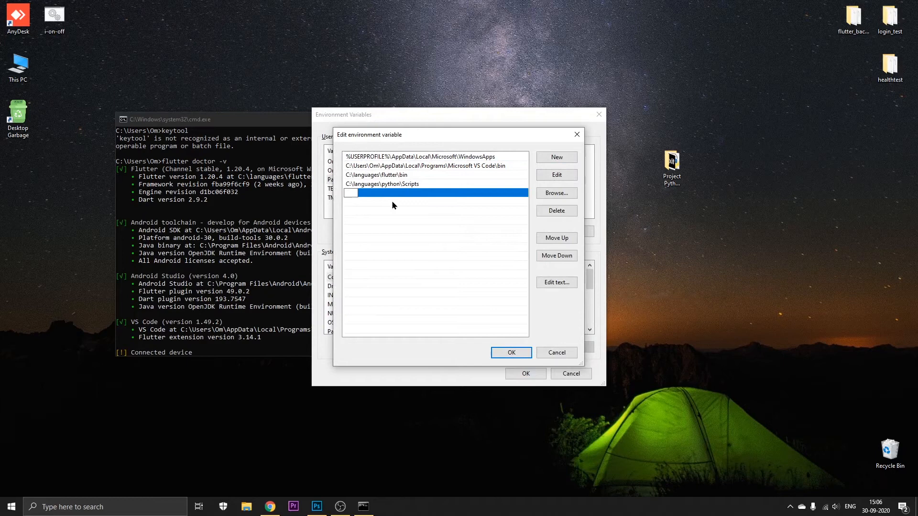
text(C:\Program Files\Android\Android Studio\jre\bin\)
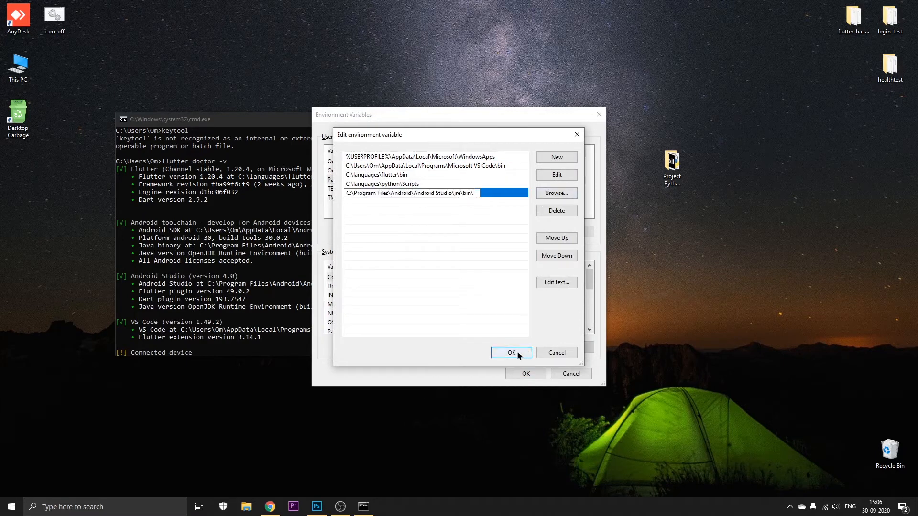
click(511, 352)
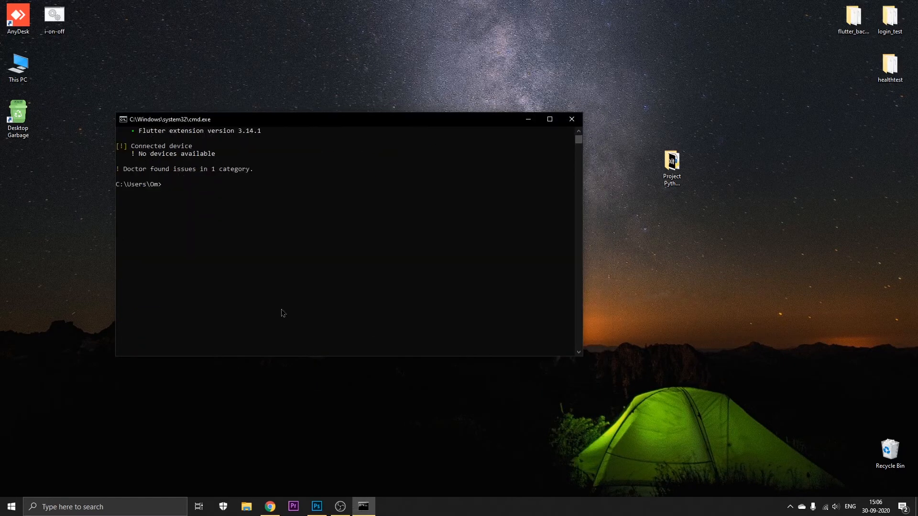
- Rerun keytool in the old console, see it still unrecognized, and exit that console
click(198, 214)
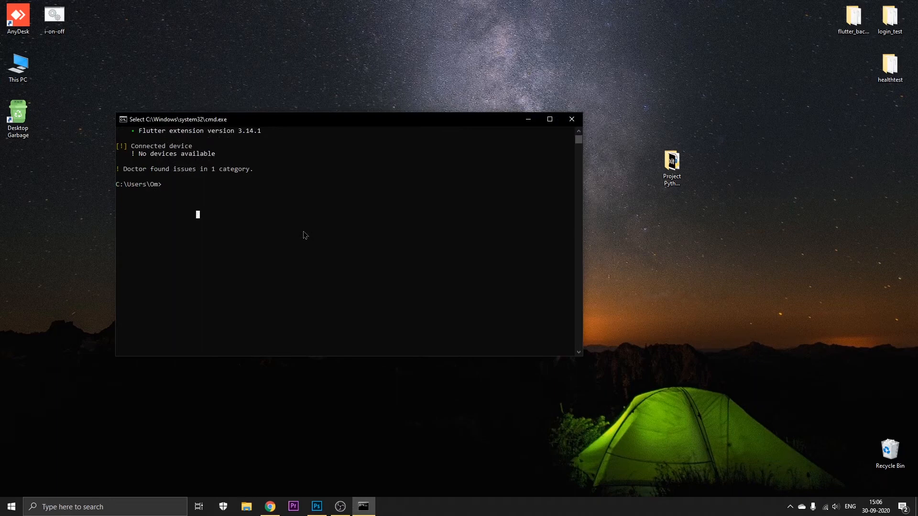
text(keytool)
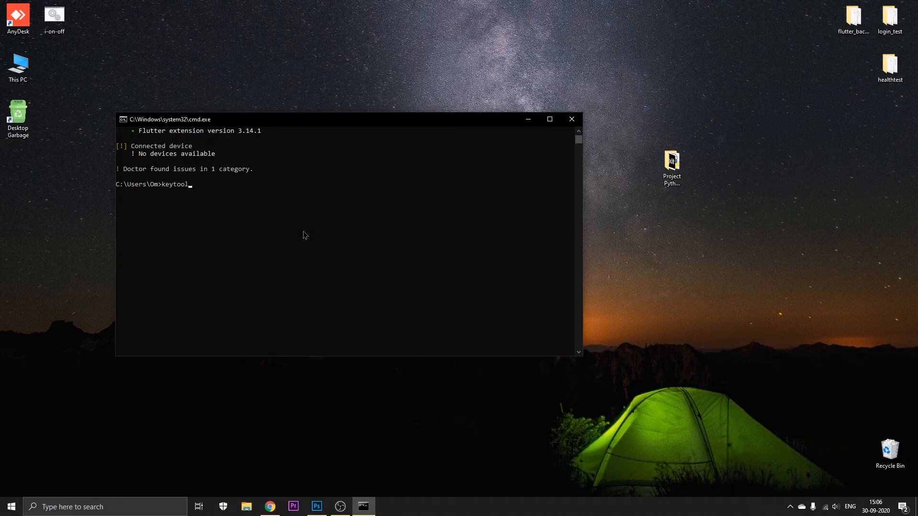
key(Return)
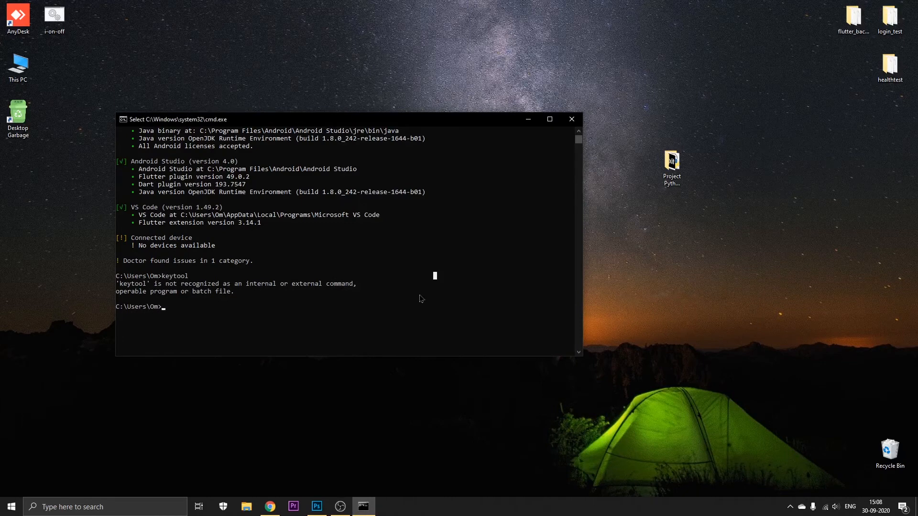
text(exit)
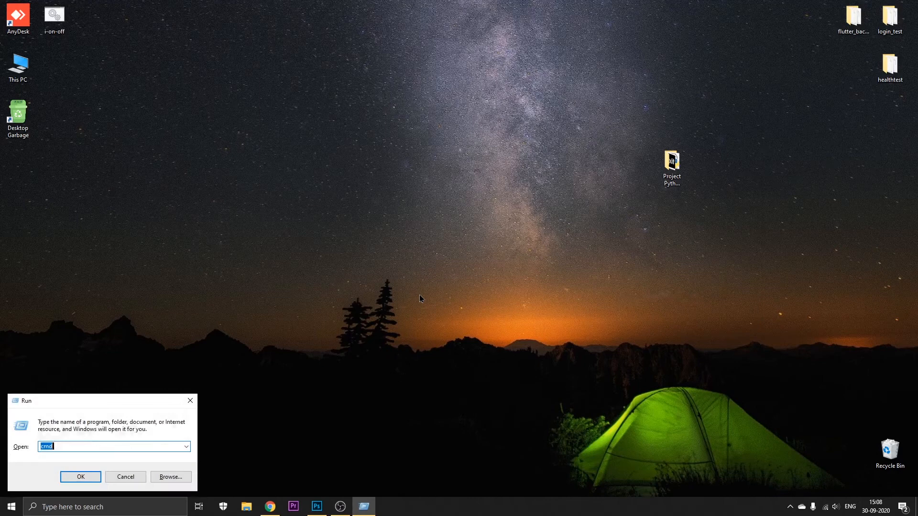
- Launch a fresh cmd console and run keytool, which now lists its certificate management commands
click(81, 476)
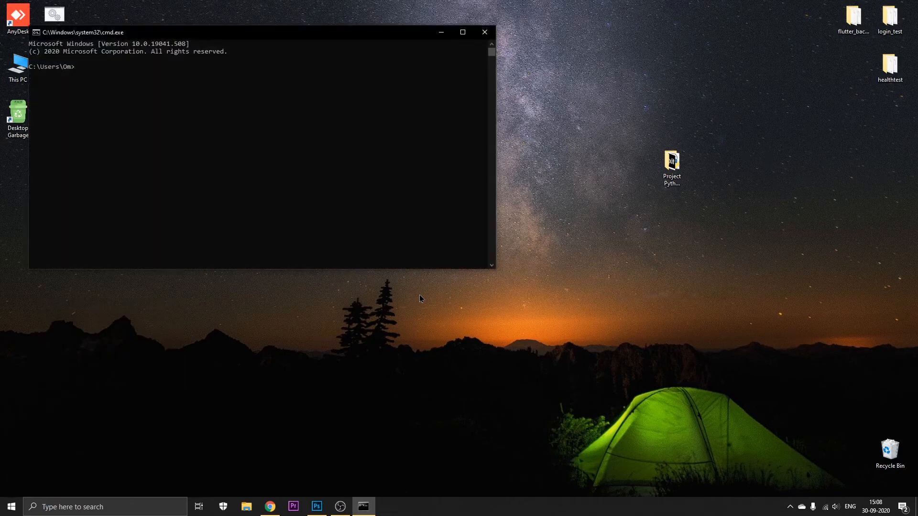
text(keyt)
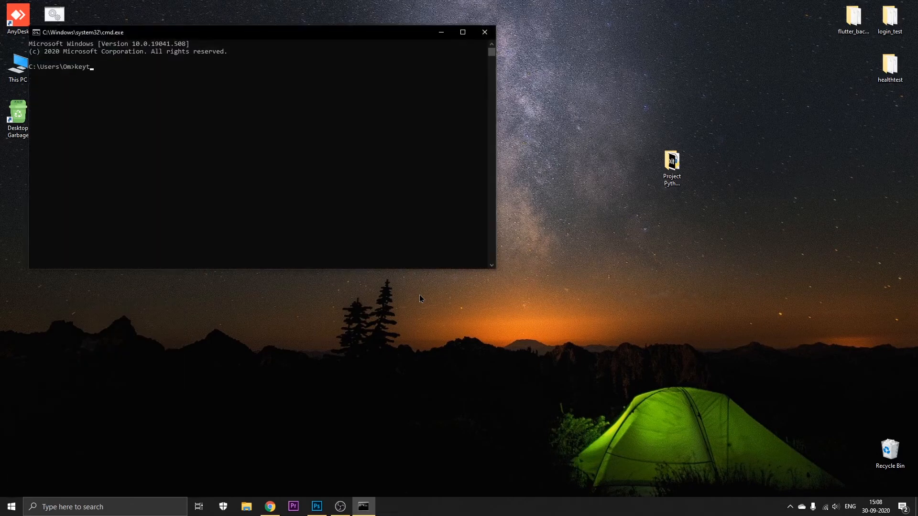
key(Return)
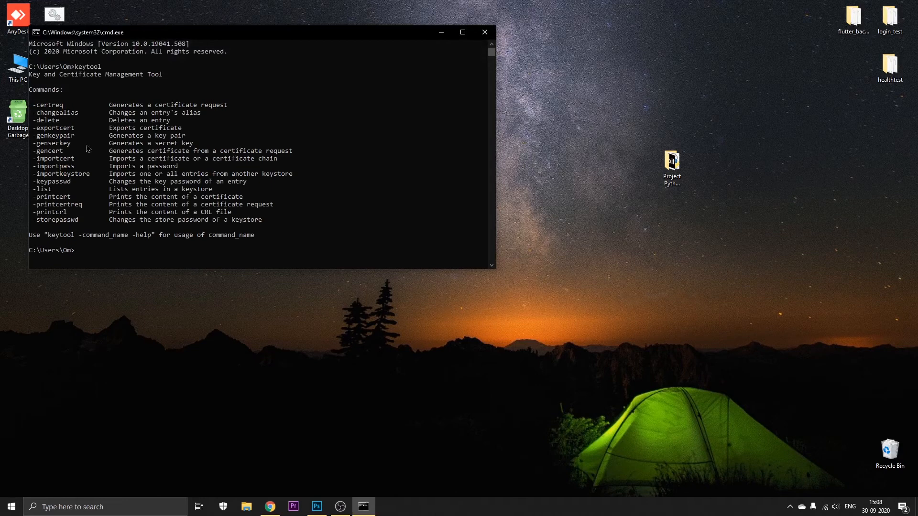